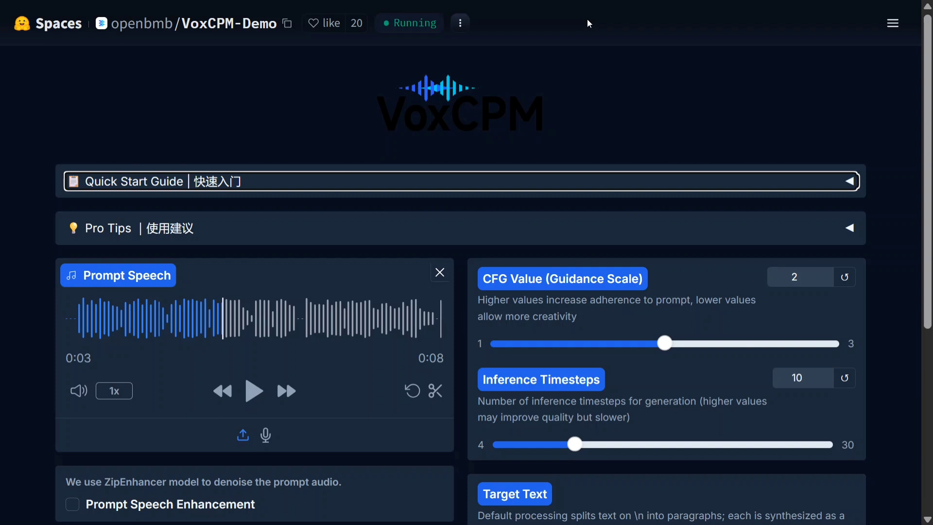
{"action": "mouse_move", "coordinate": [384, 112]}
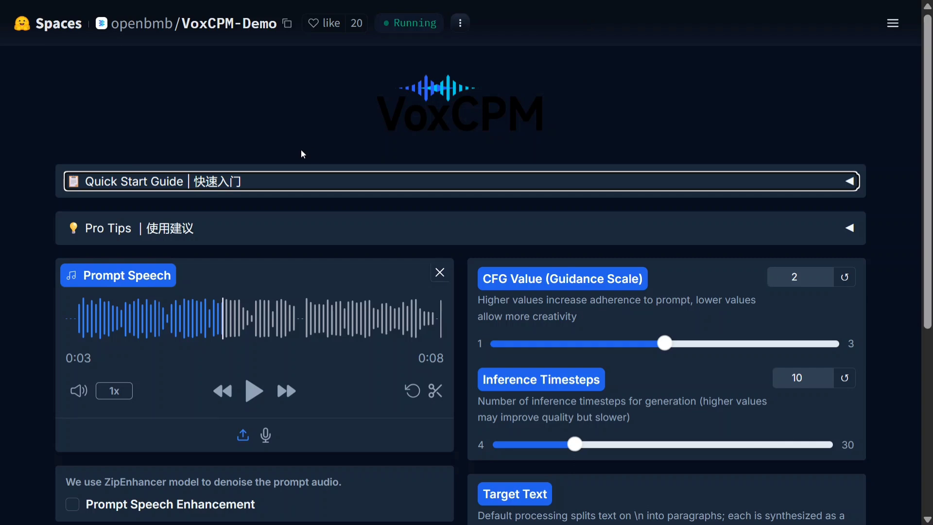
Play the Prompt Speech reference clip through and bring the Output Audio section into view
{"action": "scroll", "scroll_direction": "down", "scroll_amount": 3}
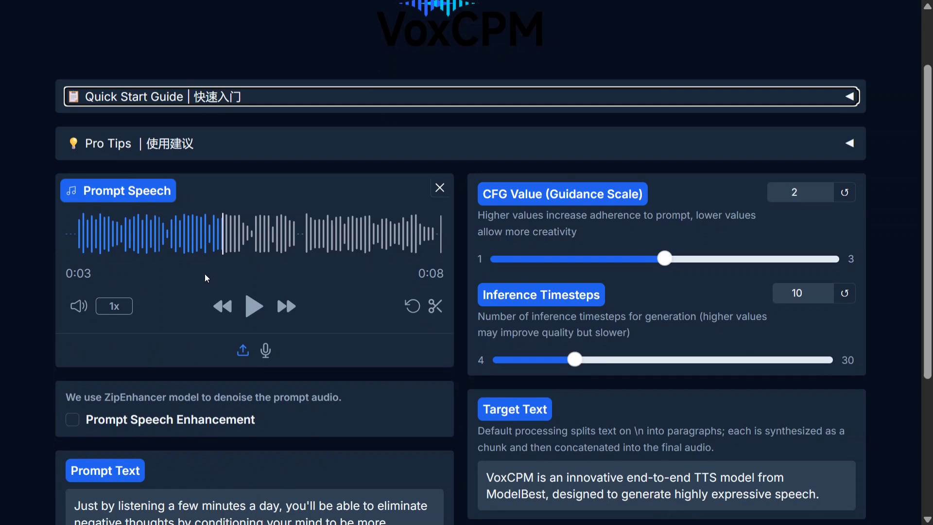
{"action": "mouse_move", "coordinate": [304, 200]}
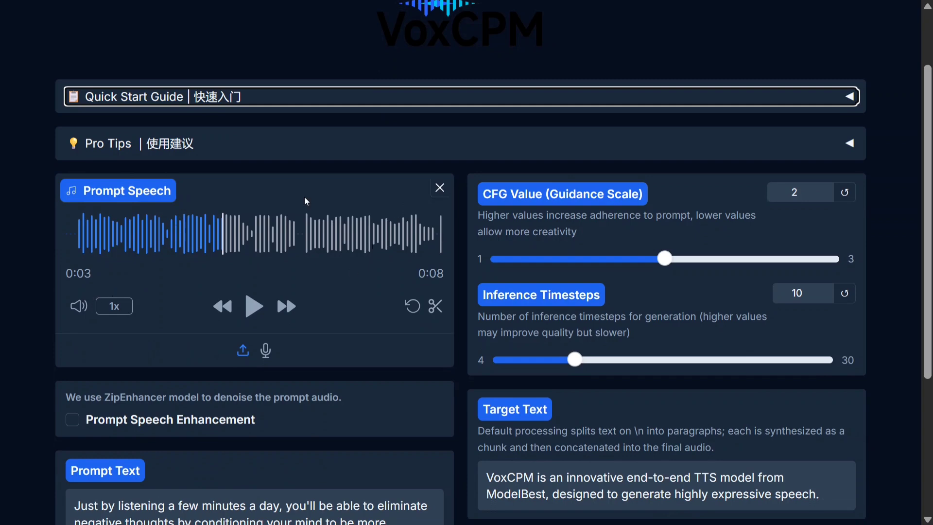
{"action": "scroll", "scroll_direction": "down", "scroll_amount": 3}
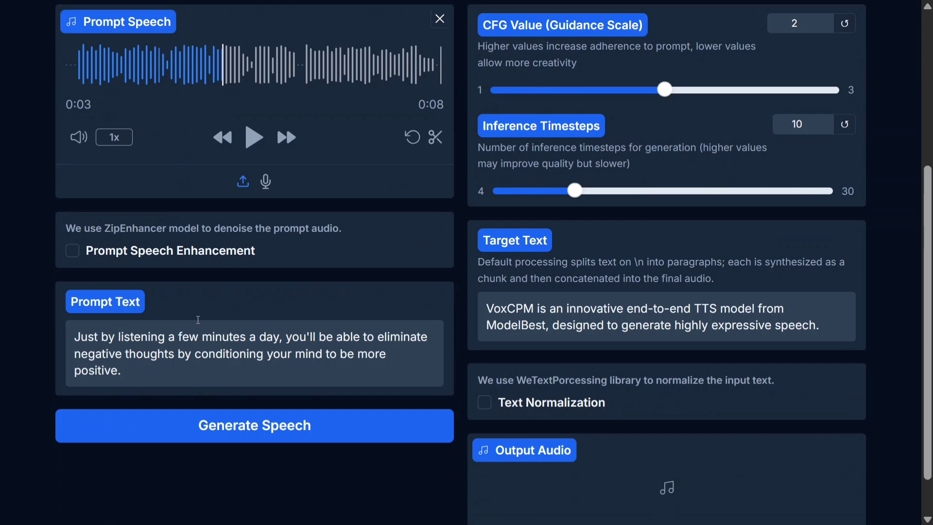
{"action": "mouse_move", "coordinate": [529, 338]}
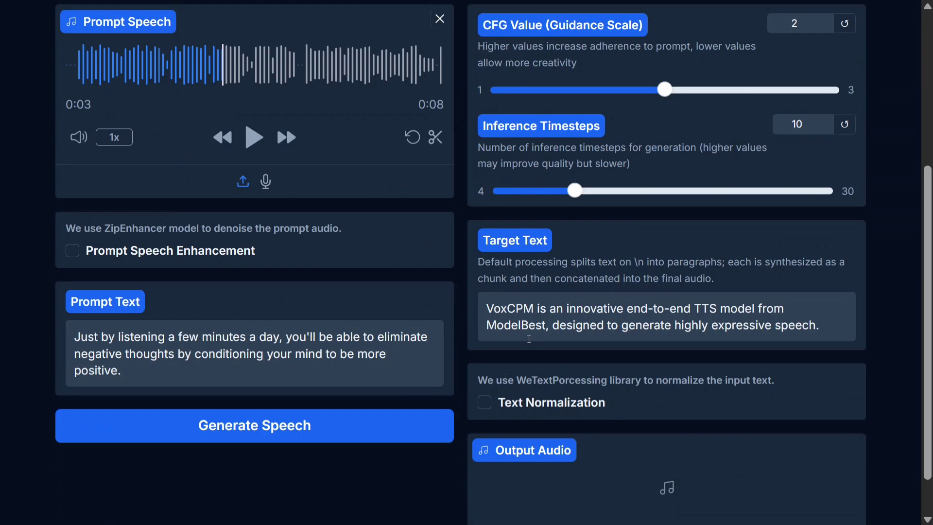
{"action": "mouse_move", "coordinate": [534, 260]}
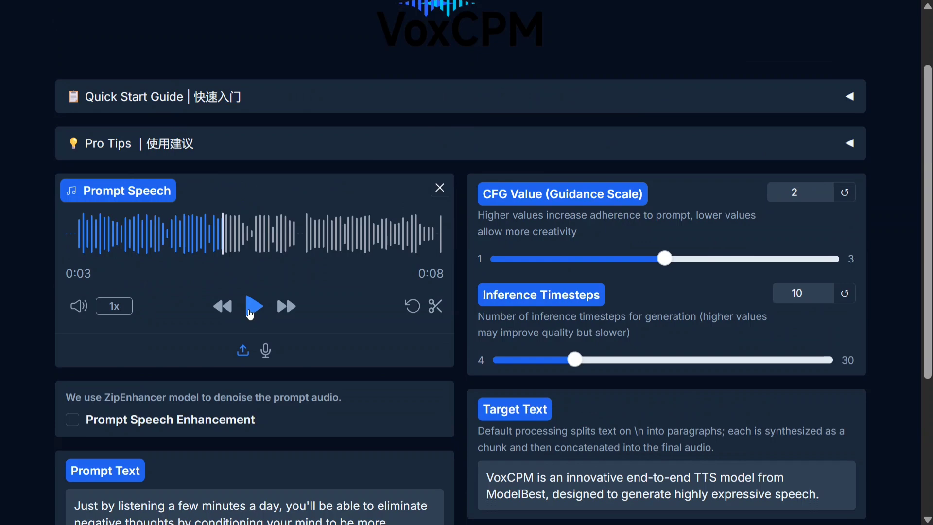
{"action": "left_click", "coordinate": [253, 306]}
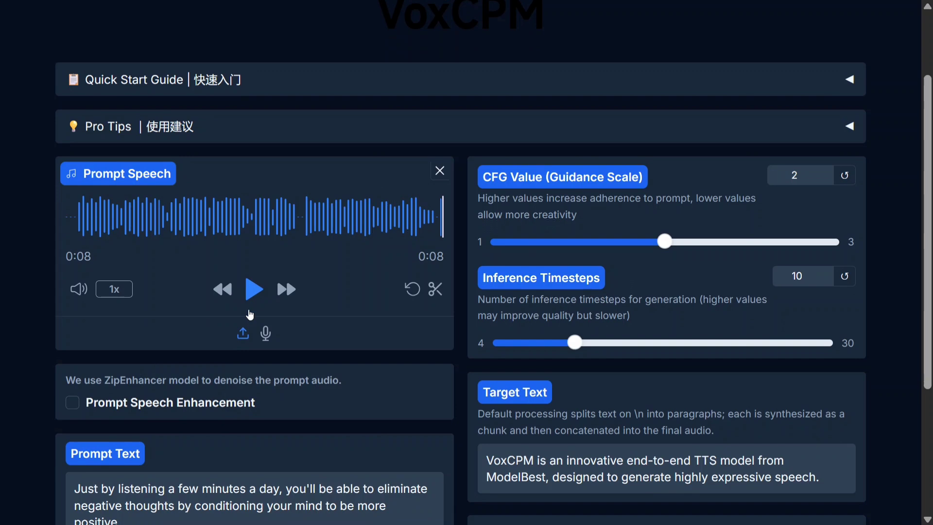
{"action": "scroll", "scroll_direction": "down", "scroll_amount": 3}
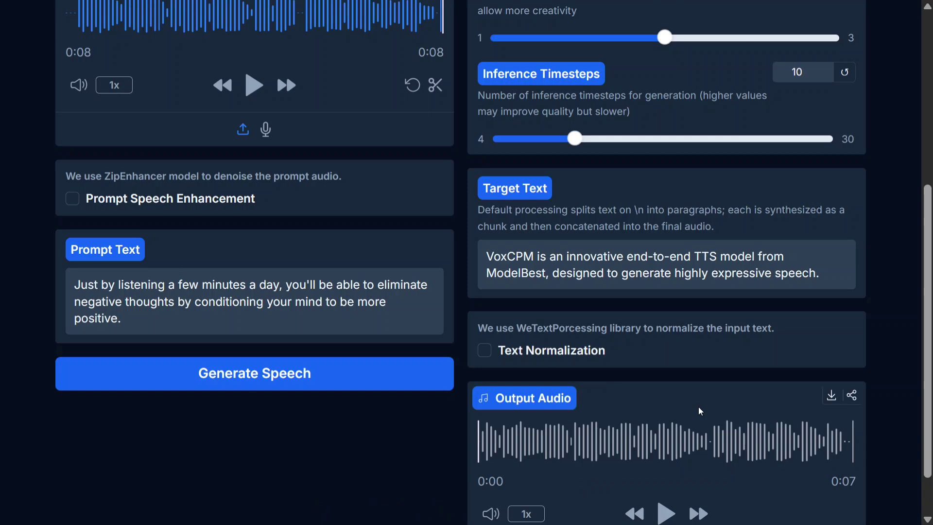
Play the existing 7-second Output Audio clip to its end
{"action": "left_click", "coordinate": [665, 513]}
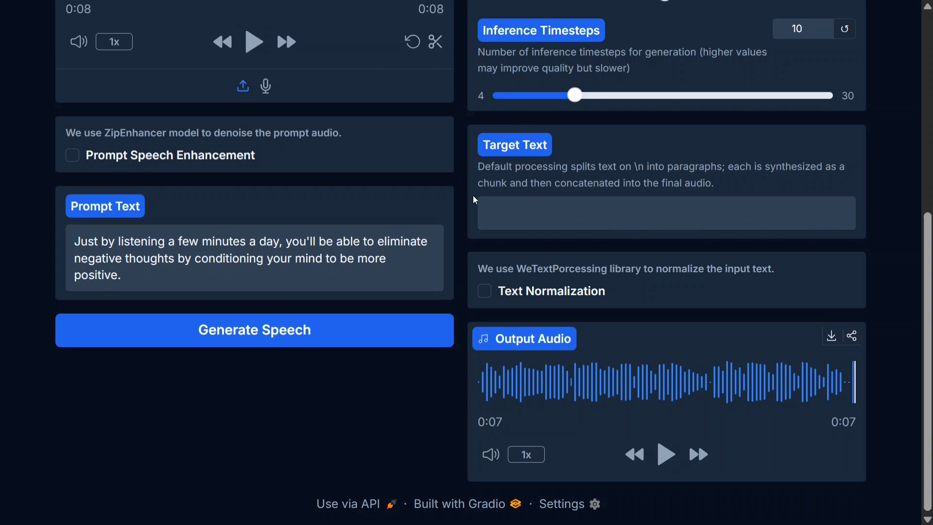
Enter Target Text 'Hello and welcome to Data Science in Your Pocket!' and start Generate Speech
{"action": "left_click", "coordinate": [664, 213]}
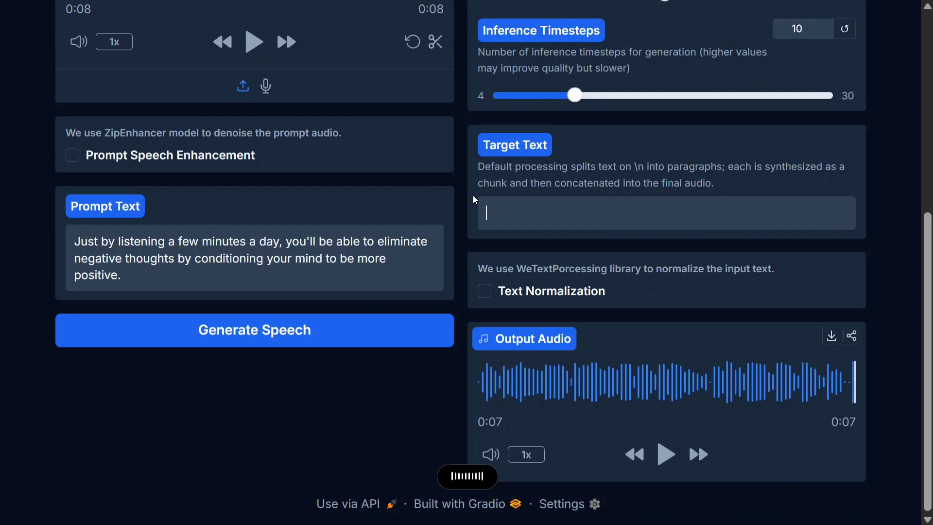
{"action": "type", "text": "Hello and welcome to Data Science in Your Pocket!"}
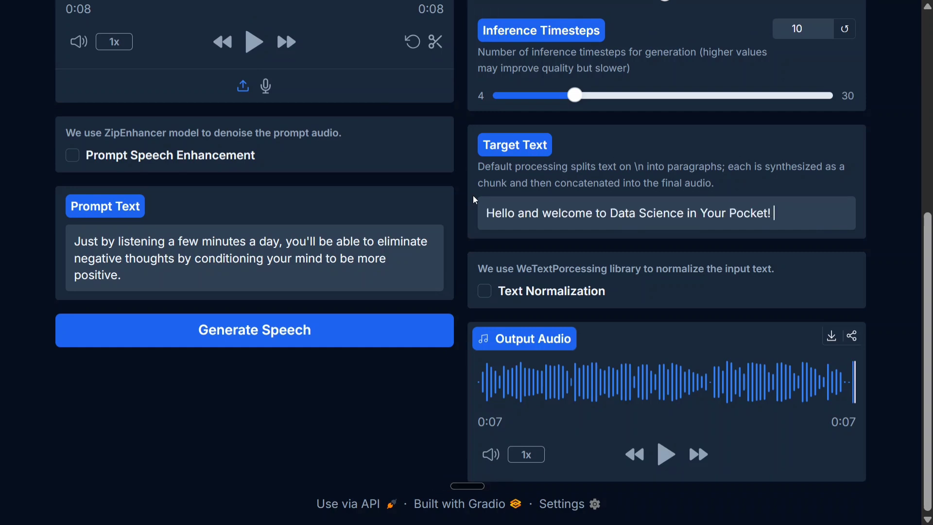
{"action": "left_click", "coordinate": [253, 329]}
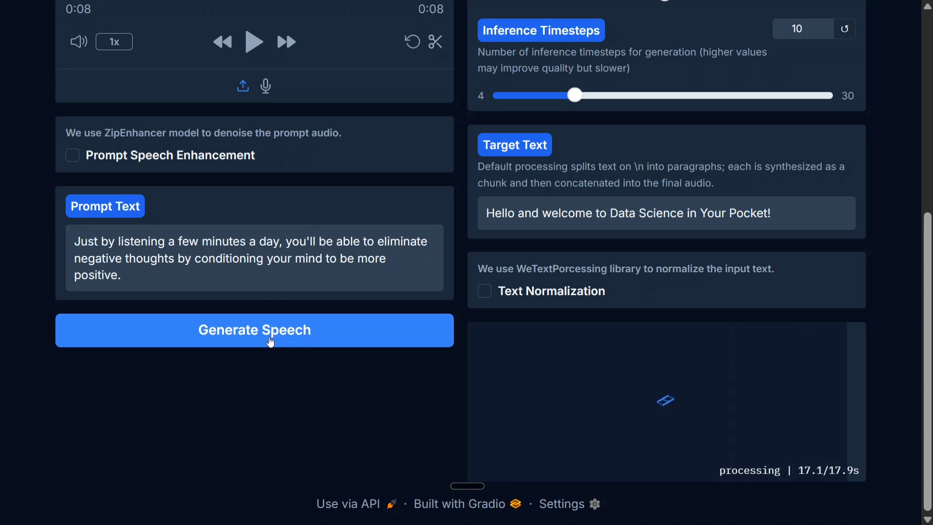
Play the newly generated 3-second cloned-voice greeting clip in Output Audio
{"action": "left_click", "coordinate": [254, 330]}
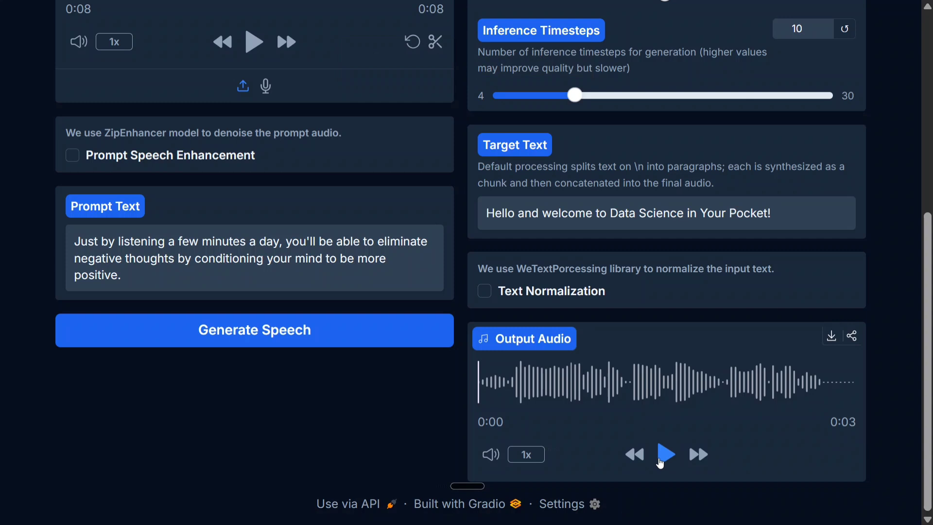
{"action": "mouse_move", "coordinate": [663, 461]}
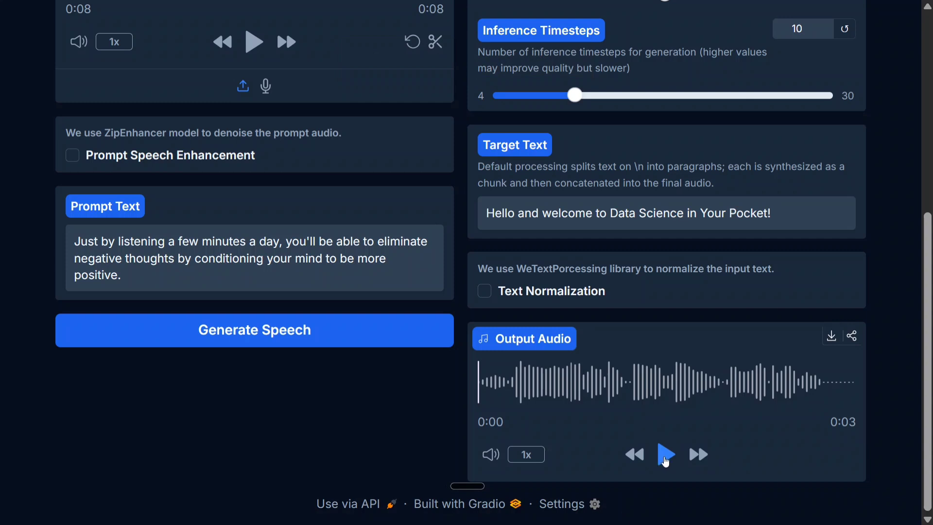
{"action": "left_click", "coordinate": [664, 453]}
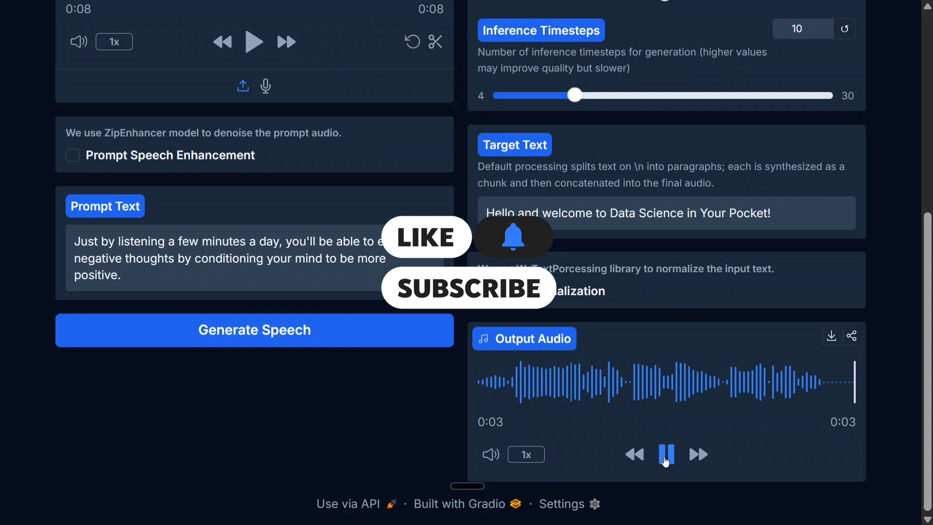
{"action": "left_click", "coordinate": [665, 453]}
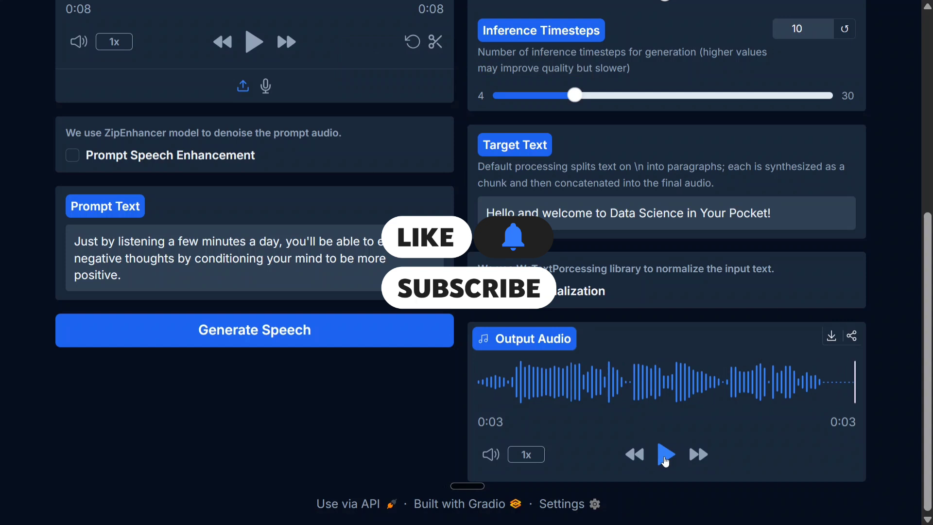